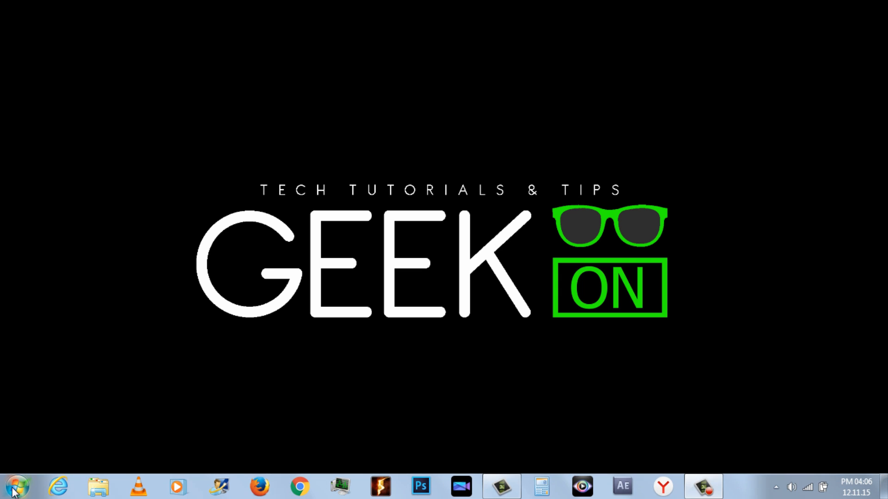
Step: Bring up the Start menu to reach Computer and its system properties
left_click(14, 486)
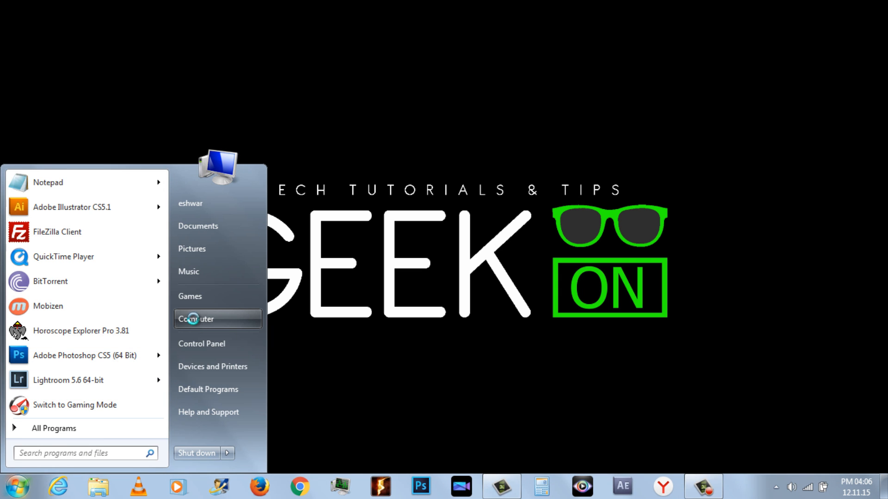
mouse_move(474, 355)
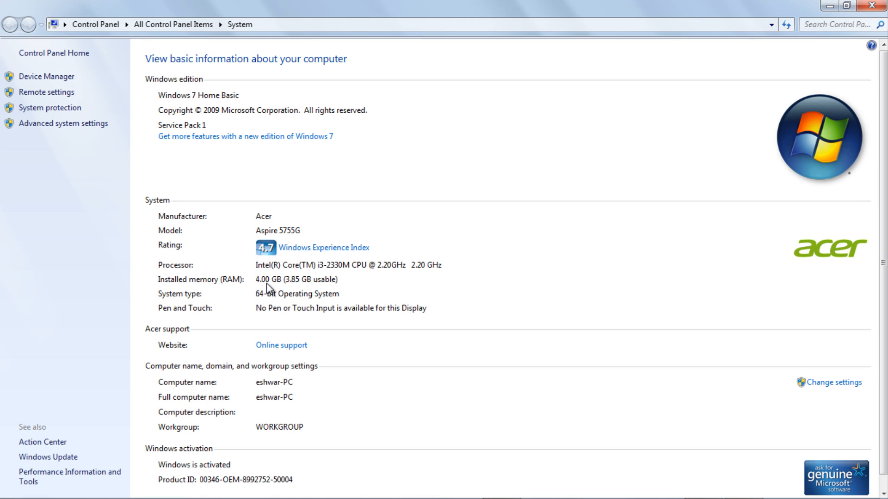
mouse_move(303, 316)
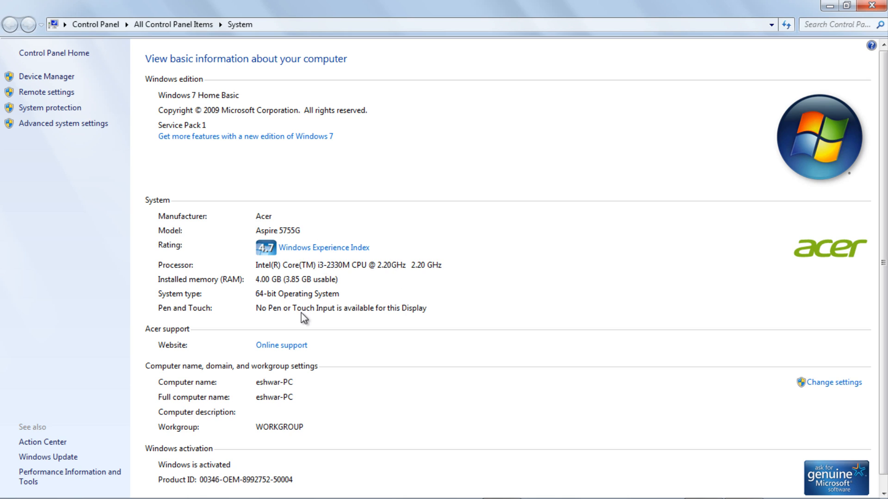
mouse_move(104, 296)
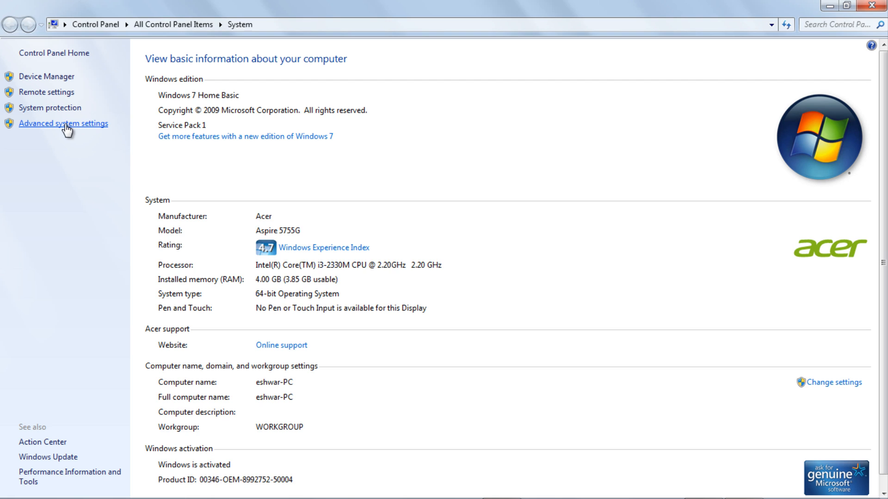
Step: Reach the Advanced Performance Options showing the 3947 MB total paging file
left_click(64, 123)
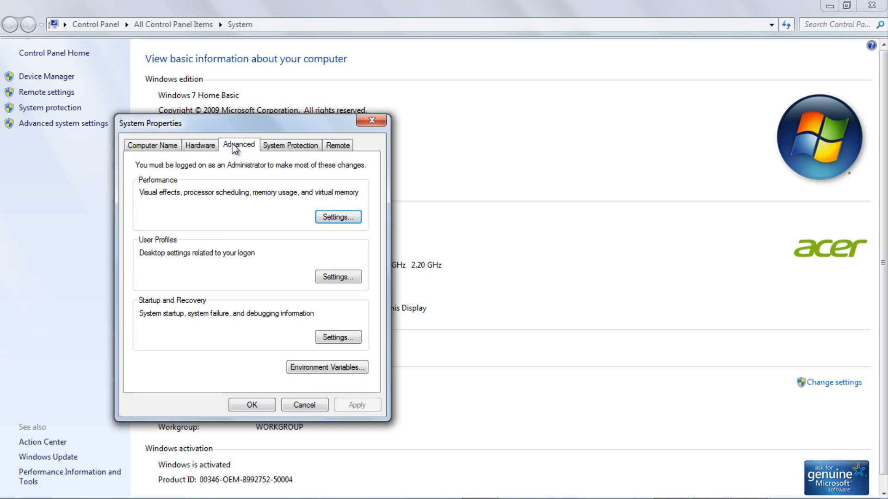
mouse_move(143, 192)
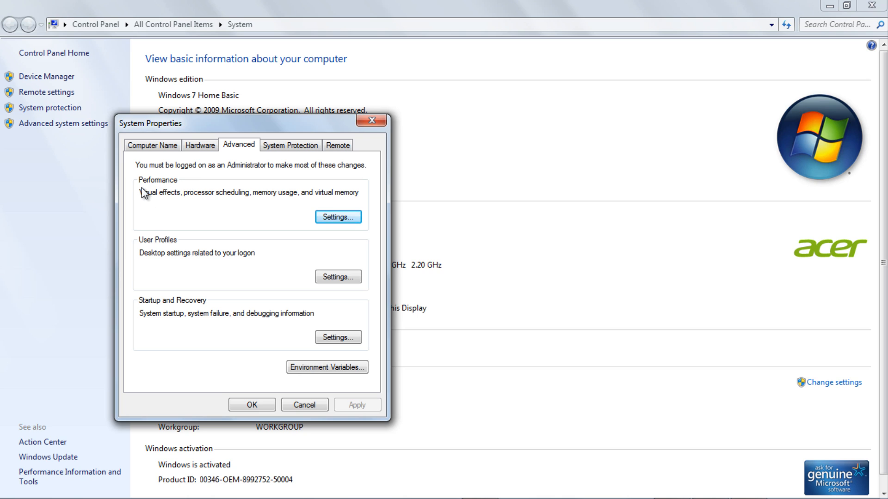
mouse_move(350, 204)
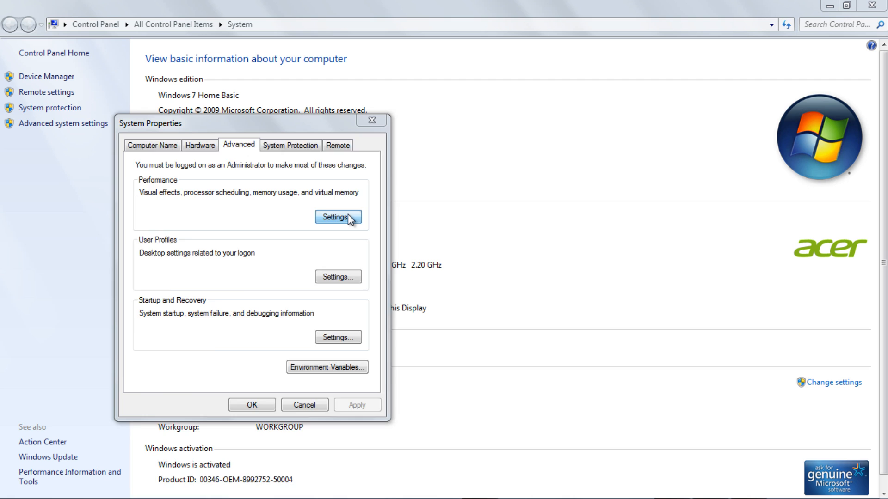
left_click(337, 216)
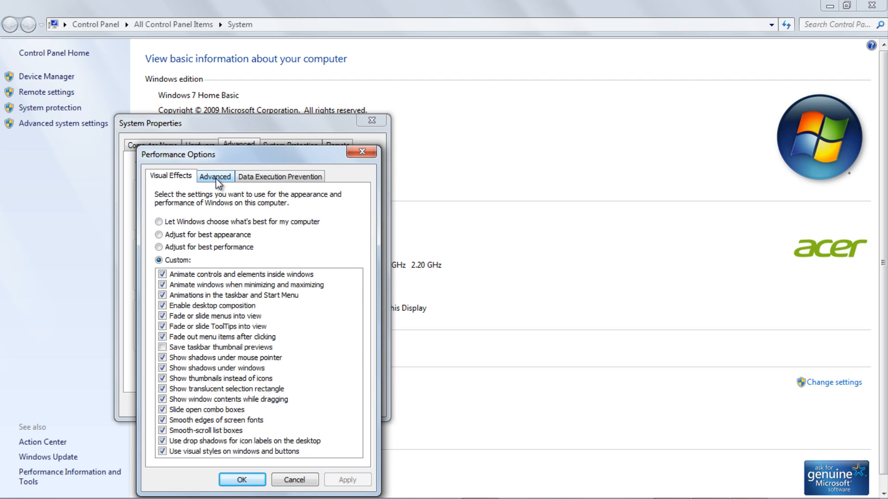
left_click(215, 176)
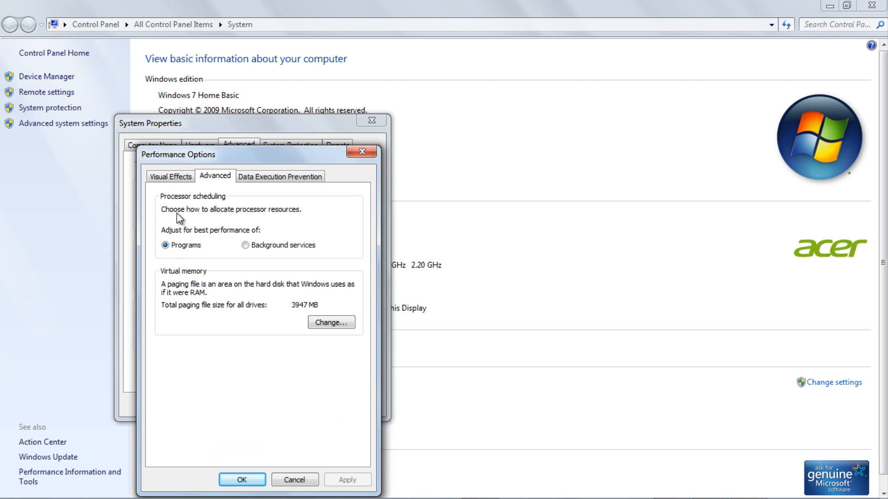
mouse_move(288, 224)
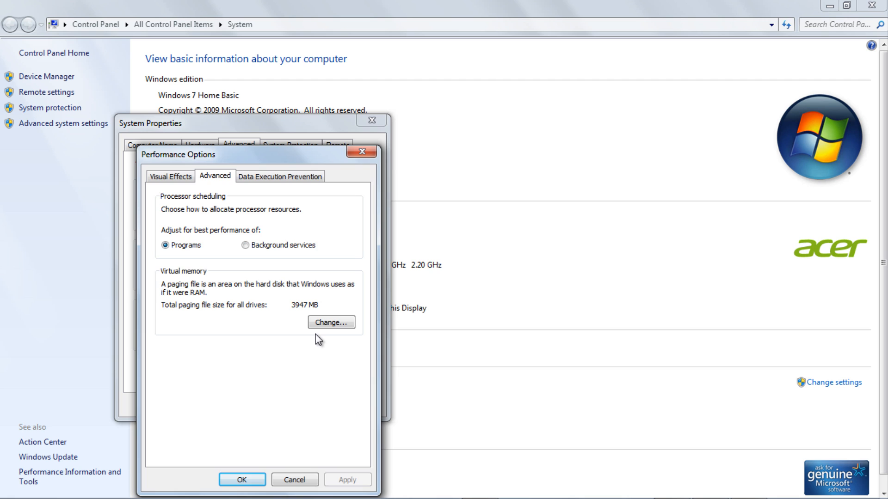
Step: Bring up the Virtual Memory dialog listing per-drive paging file sizes
left_click(331, 322)
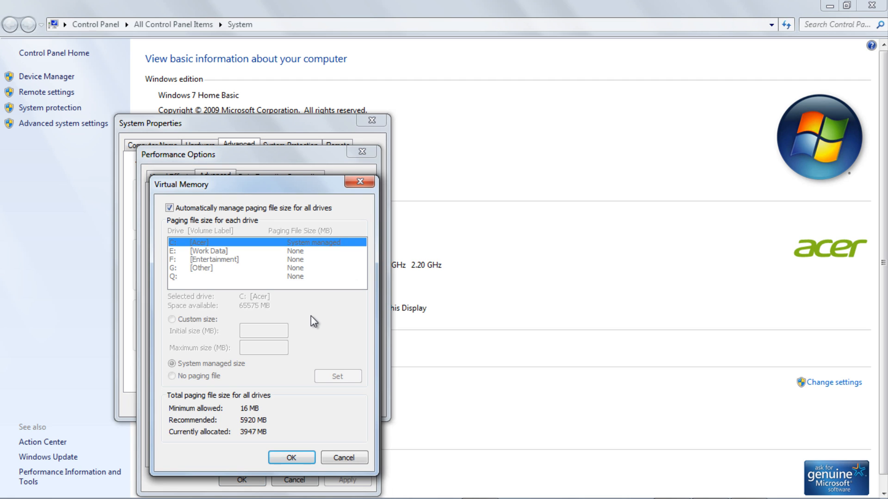
mouse_move(296, 413)
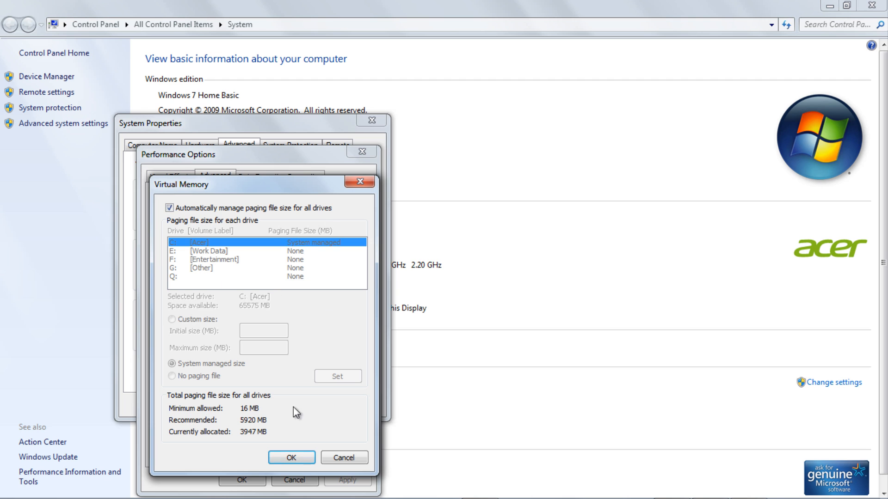
mouse_move(259, 195)
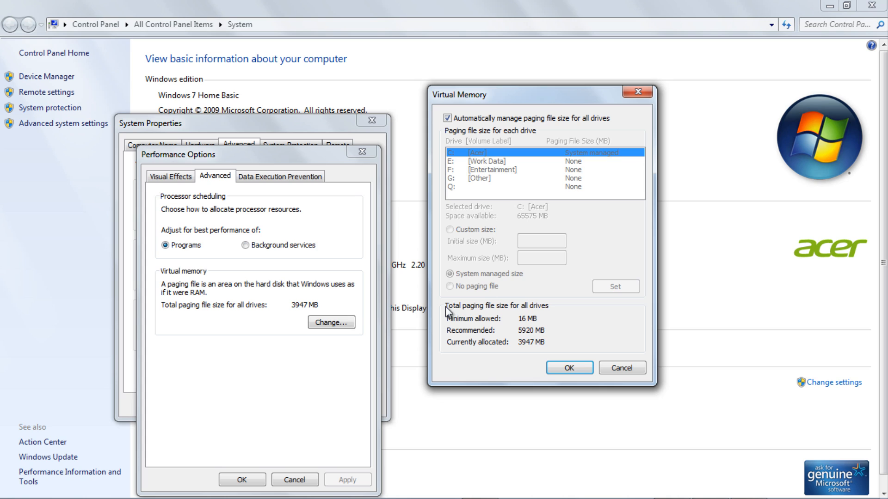
mouse_move(522, 343)
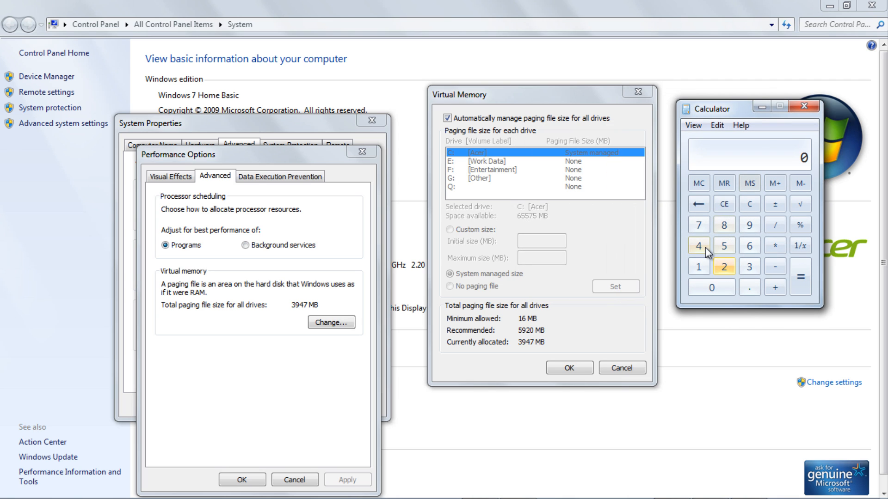
Step: Work out a quick sum with 4 and 8 in Calculator, then close it
left_click(698, 240)
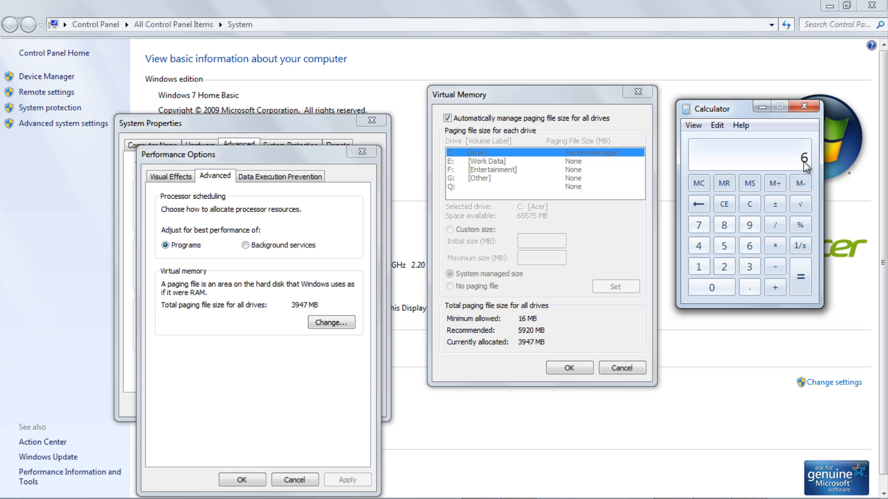
mouse_move(536, 340)
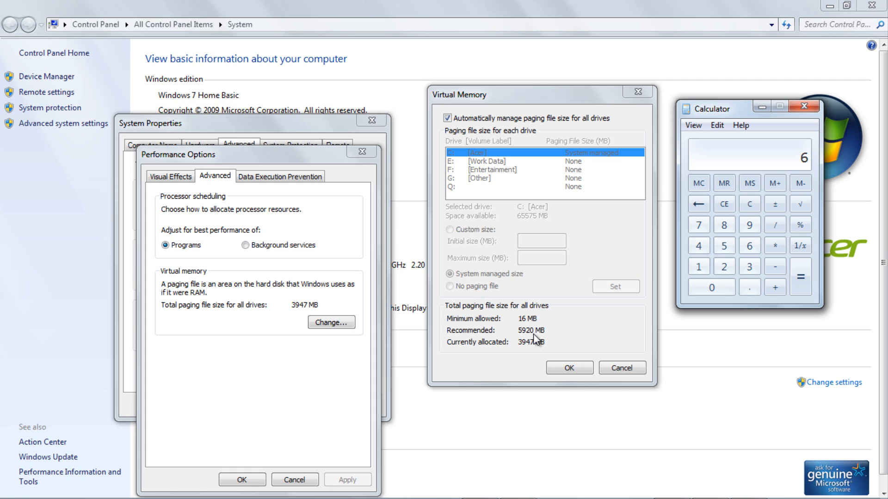
mouse_move(536, 340)
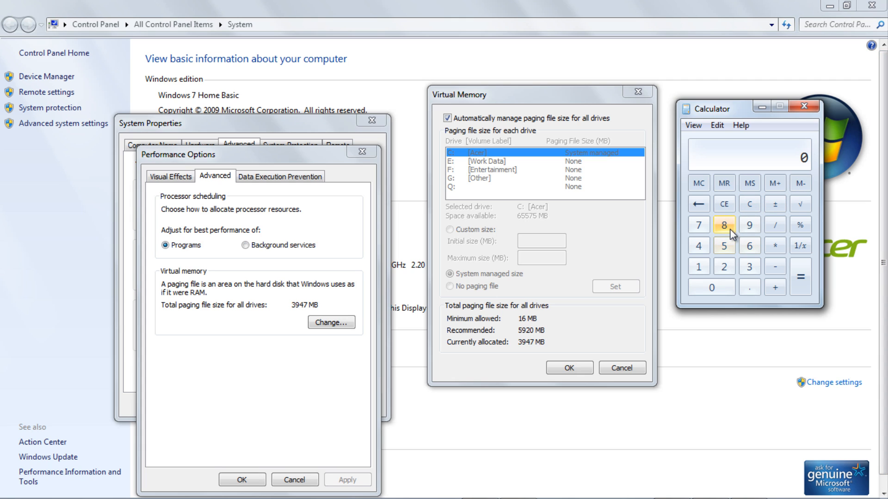
left_click(723, 266)
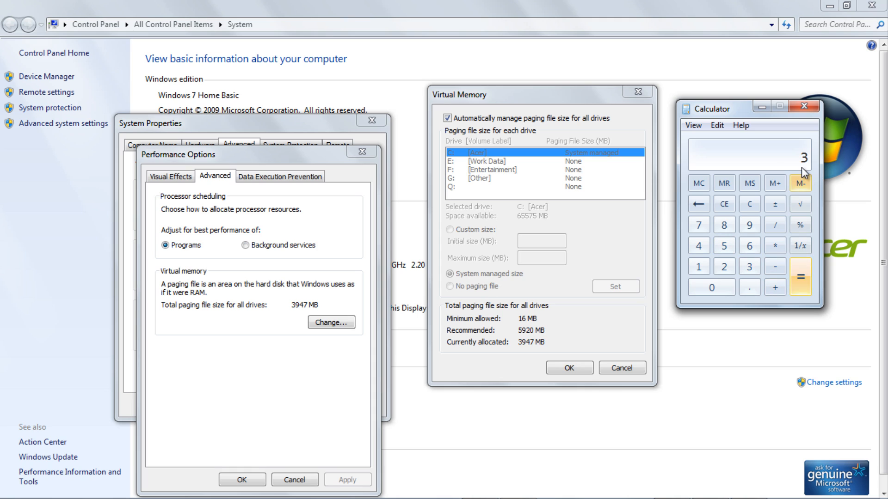
mouse_move(808, 146)
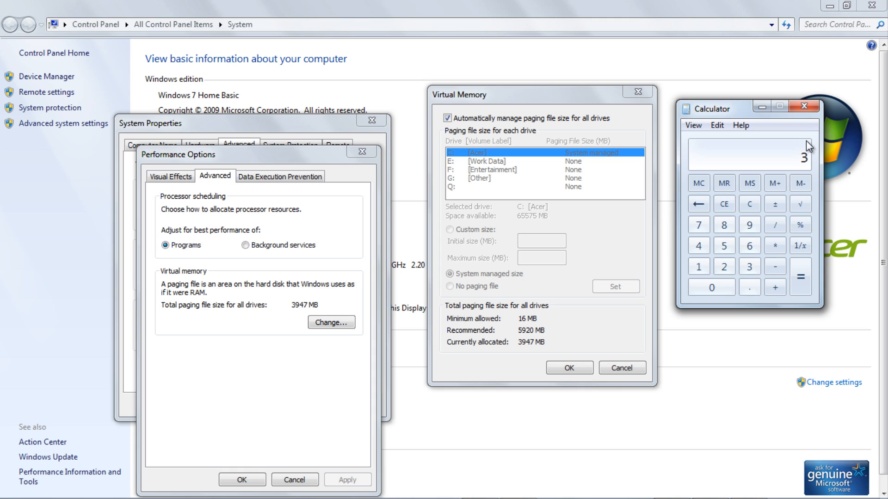
mouse_move(804, 106)
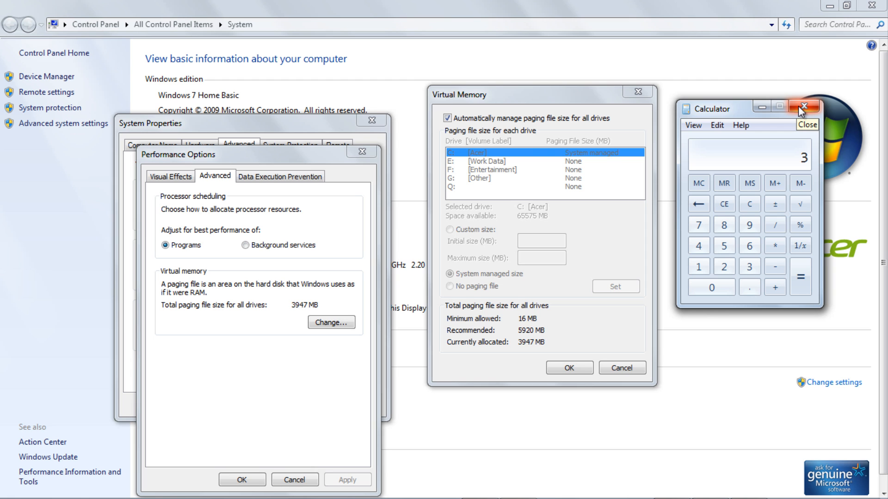
left_click(799, 106)
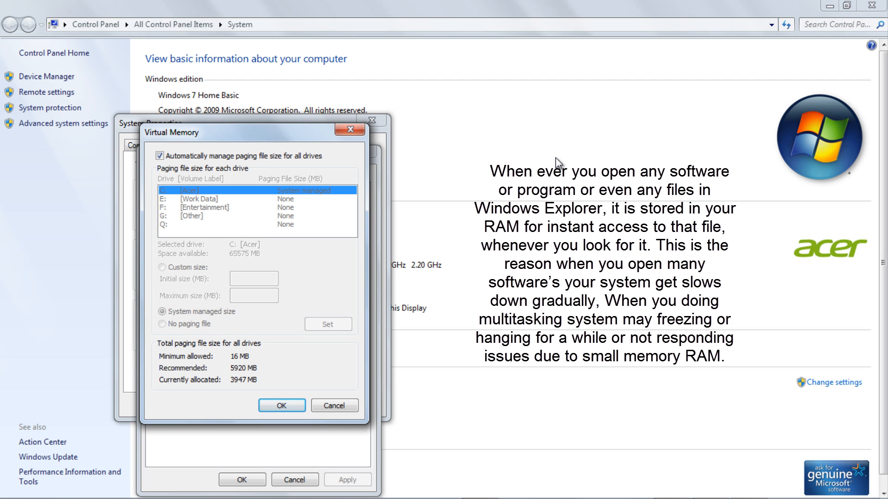
mouse_move(566, 167)
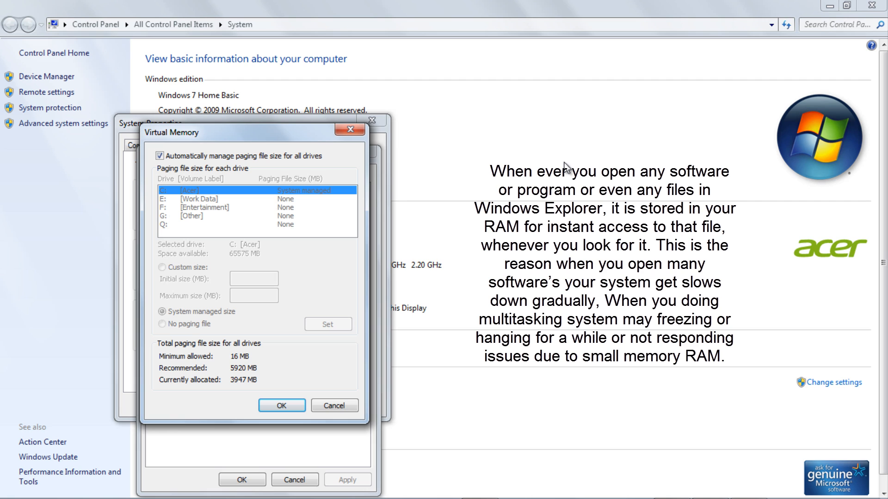
mouse_move(490, 193)
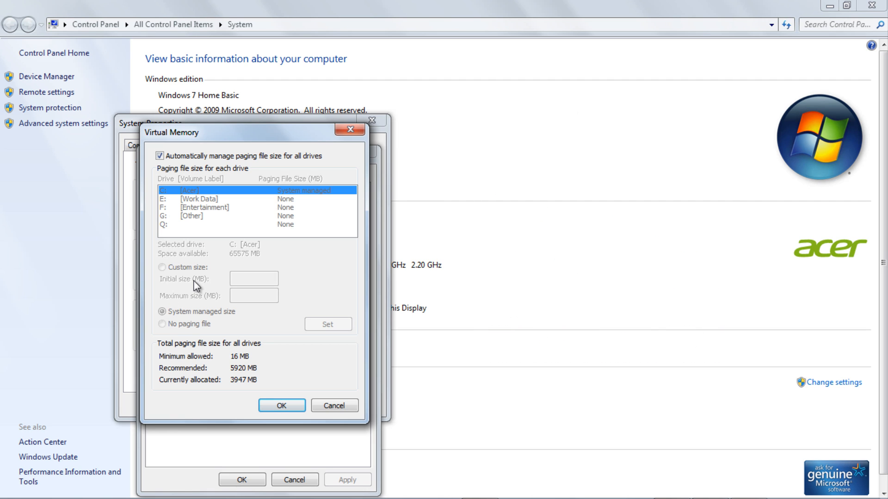
mouse_move(185, 240)
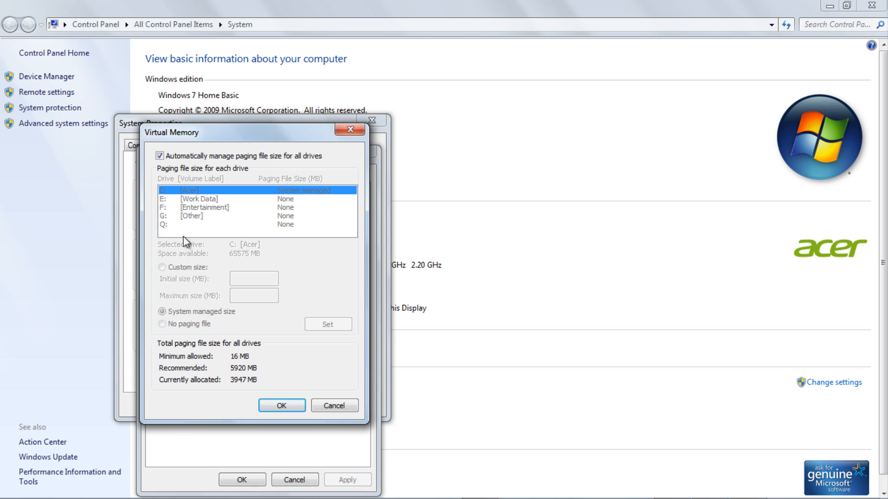
Step: Turn off automatic paging file management for all drives
left_click(161, 155)
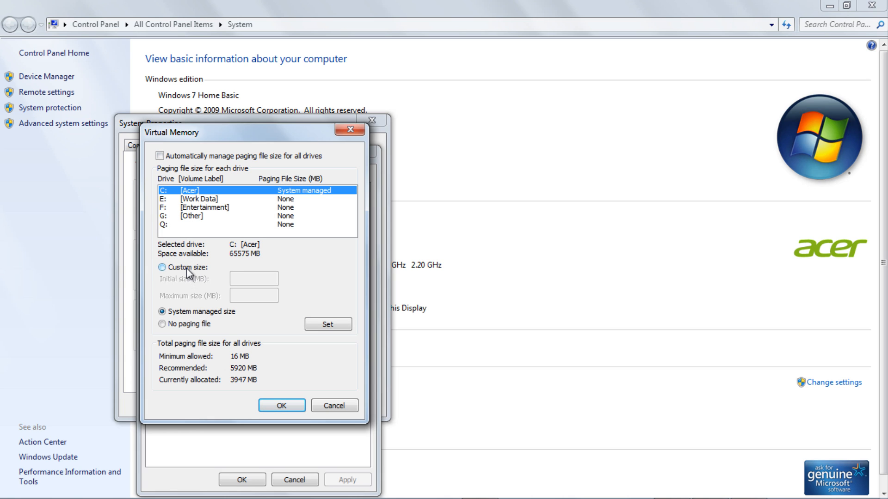
left_click(163, 266)
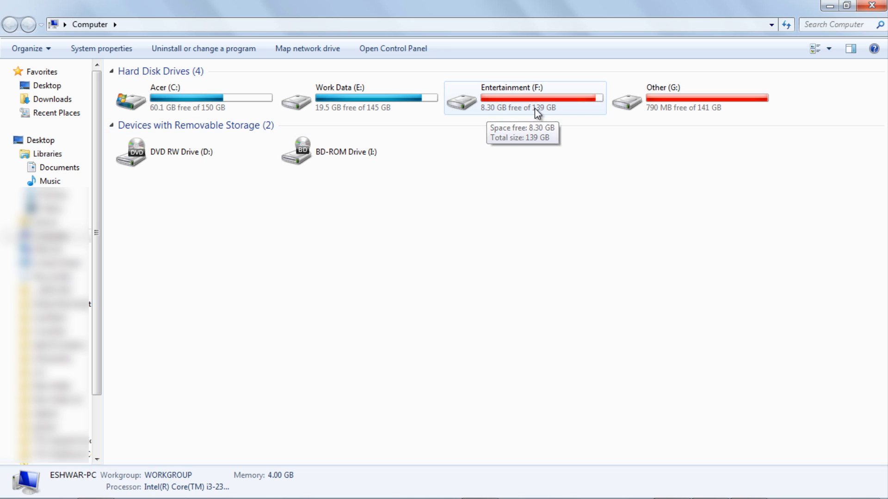
Step: Select Entertainment (F:) to see its 8.30 GB free of 139 GB
left_click(523, 97)
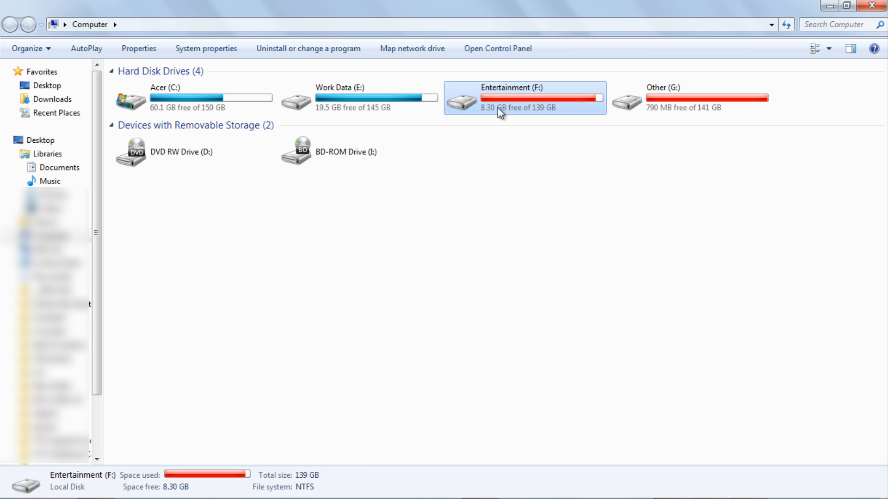
mouse_move(501, 116)
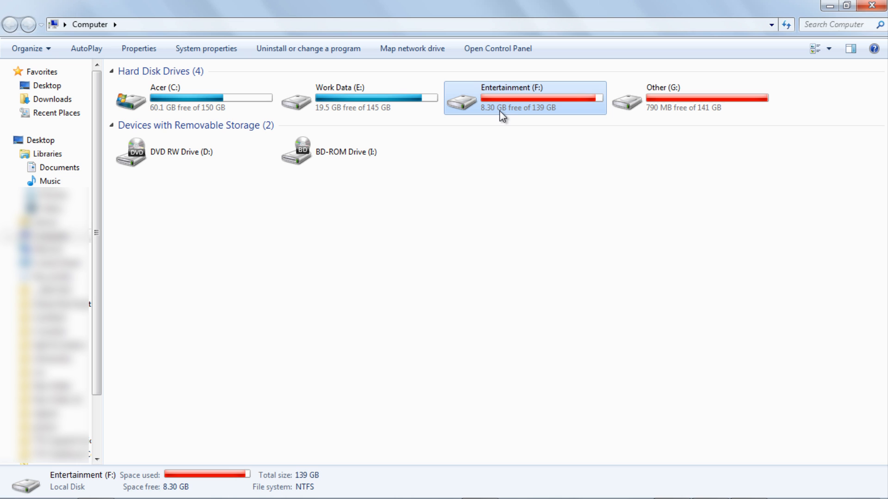
mouse_move(530, 212)
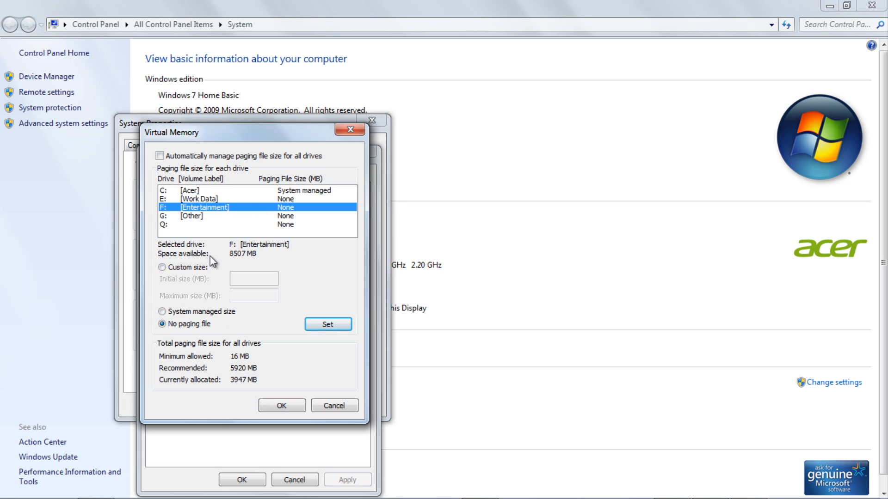
Step: Set drive F to a custom 7000 MB initial and maximum paging file and confirm
left_click(163, 268)
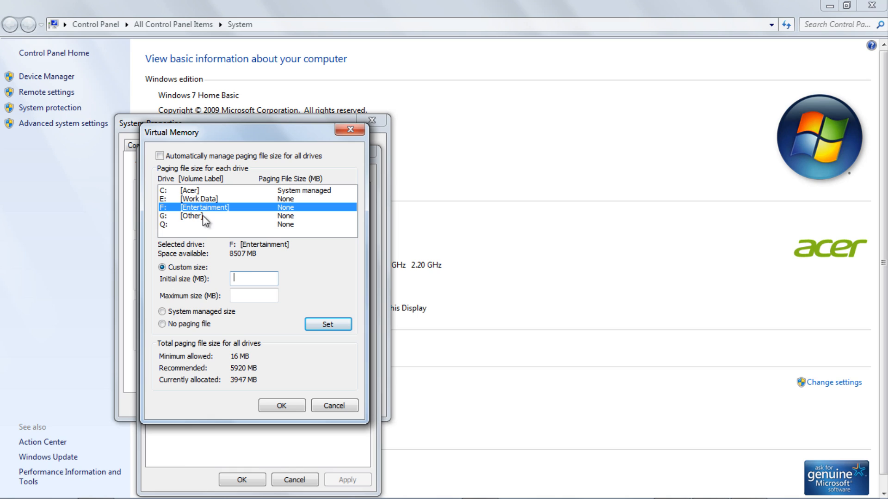
type("70")
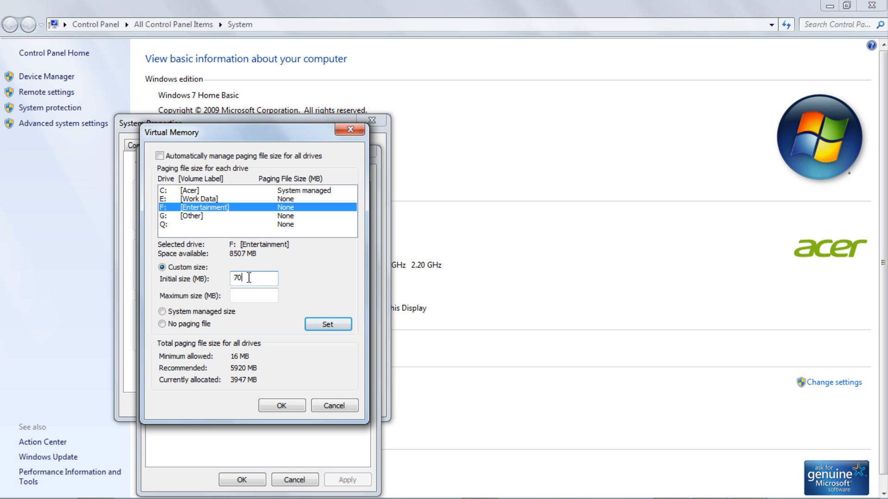
type("7000")
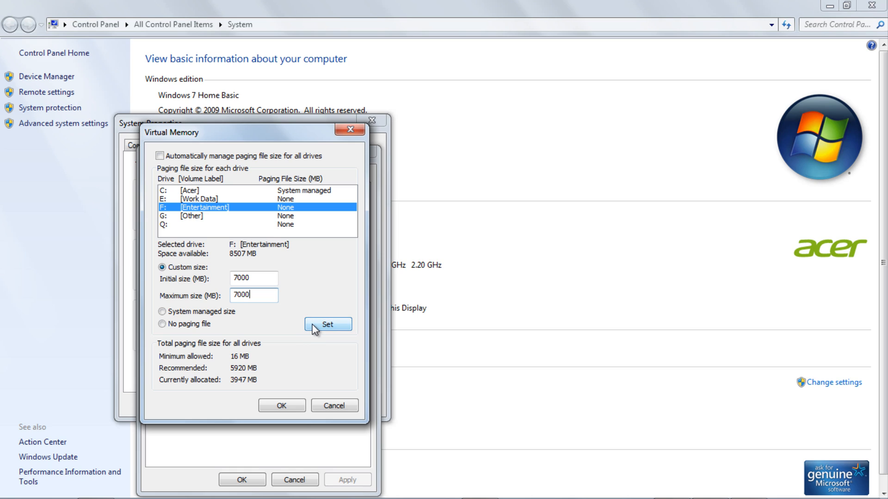
left_click(327, 323)
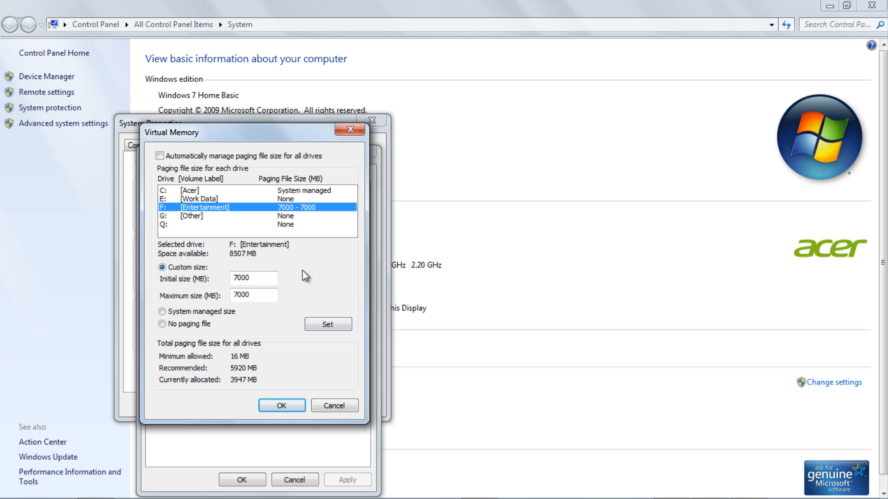
mouse_move(299, 261)
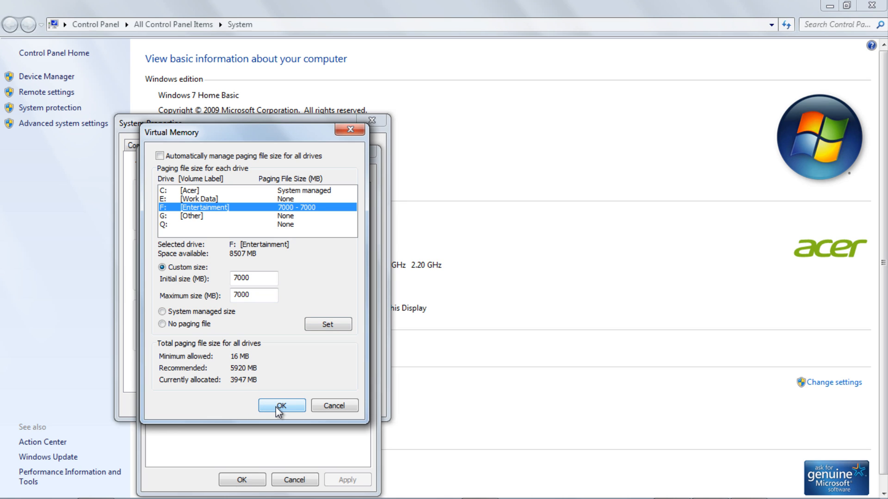
left_click(281, 406)
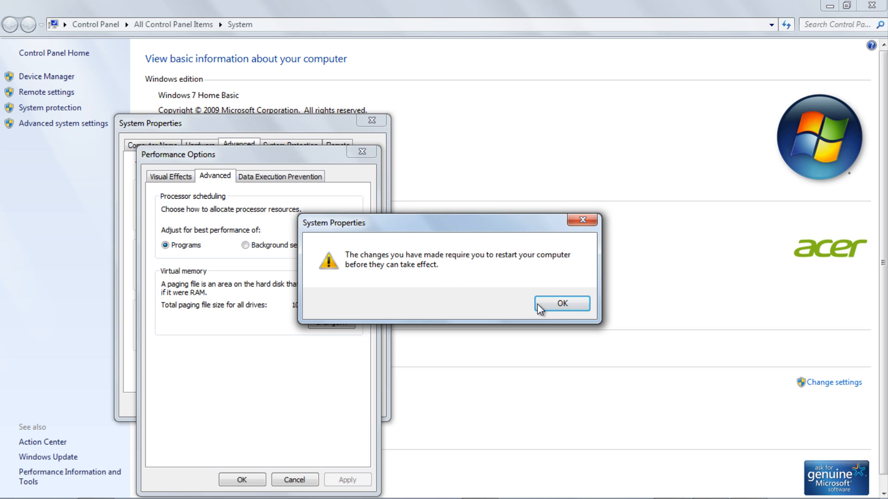
Step: Acknowledge the restart notice and verify drive F shows 7000–7000 MB, 10947 MB total
left_click(561, 304)
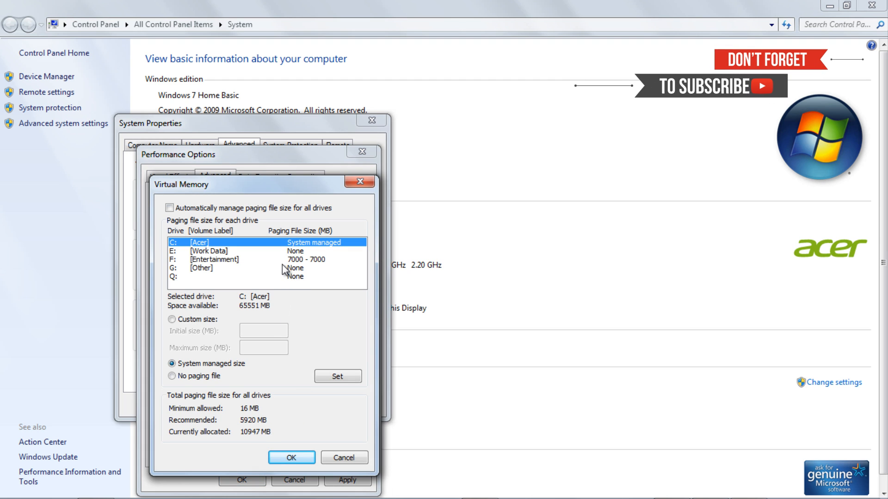
left_click(213, 259)
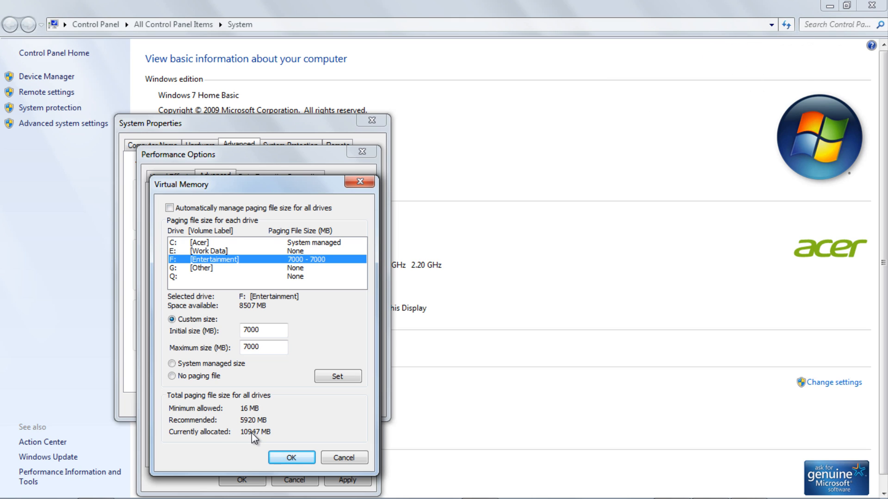
mouse_move(245, 441)
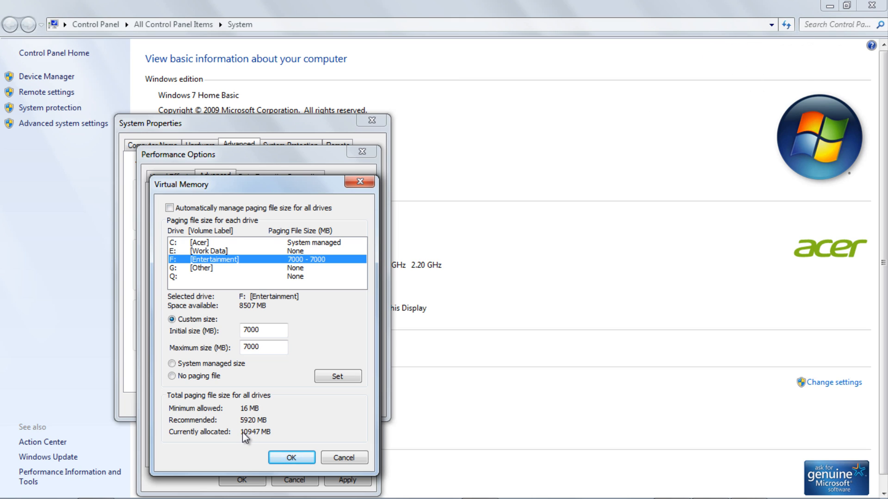
mouse_move(241, 435)
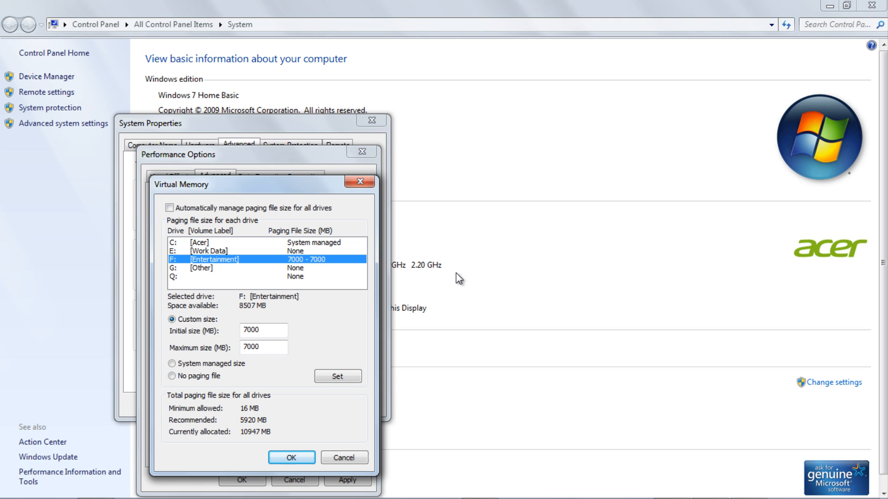
mouse_move(285, 433)
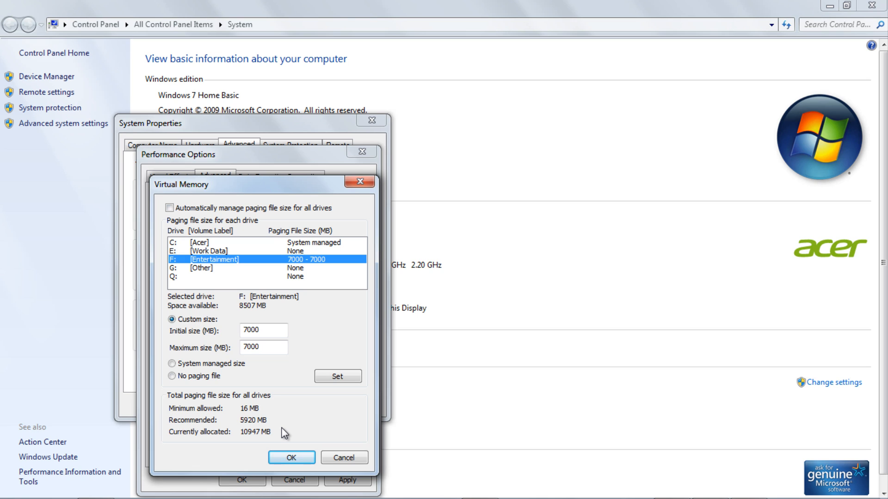
mouse_move(276, 428)
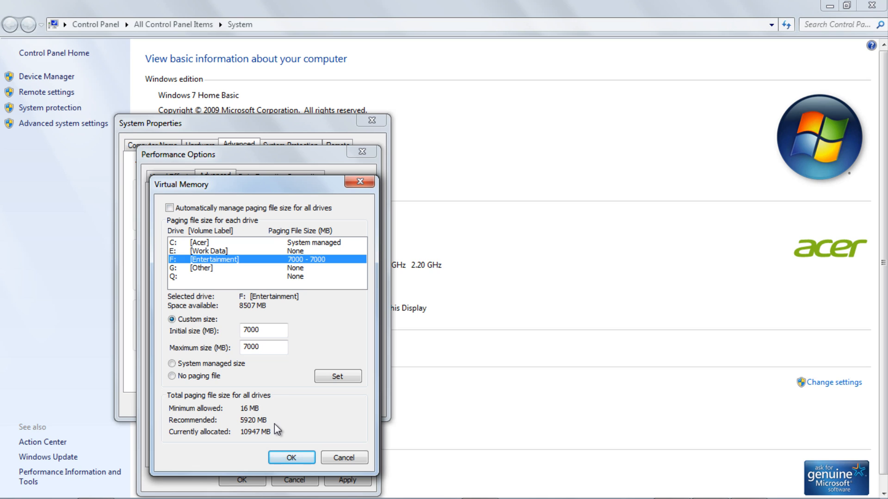
mouse_move(272, 421)
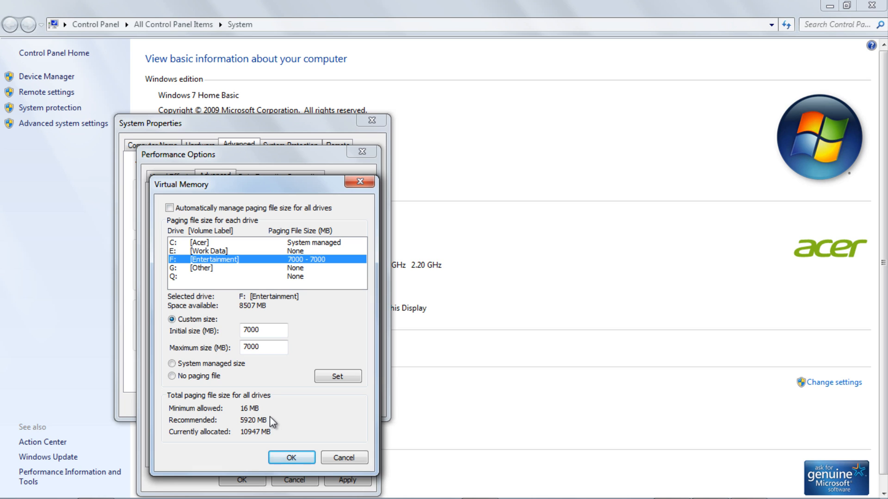
left_click(292, 458)
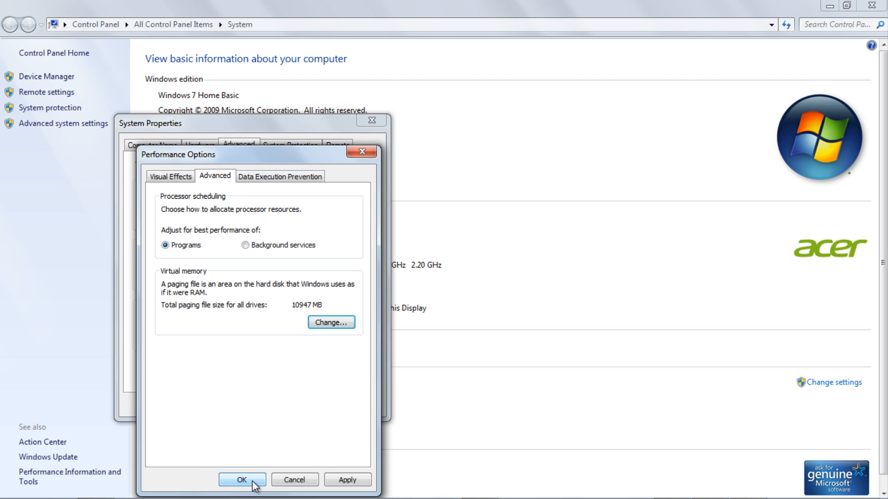
Step: Accept the performance settings and choose Restart Later
left_click(242, 480)
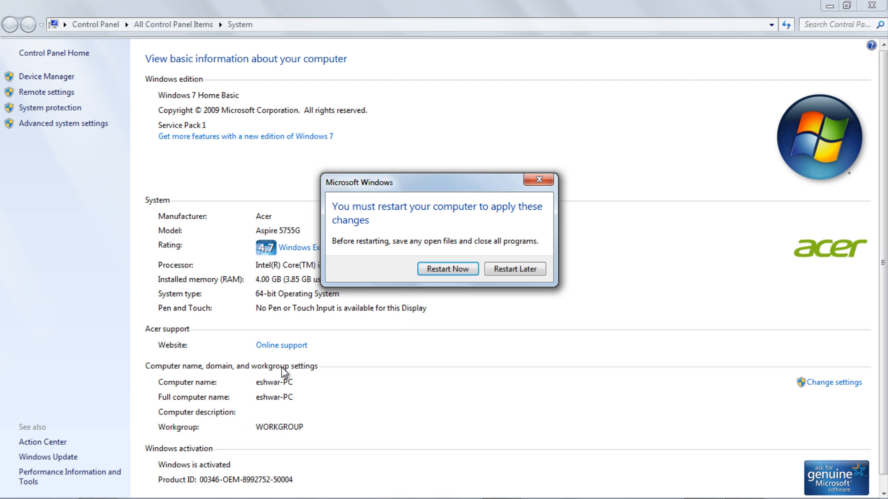
mouse_move(515, 268)
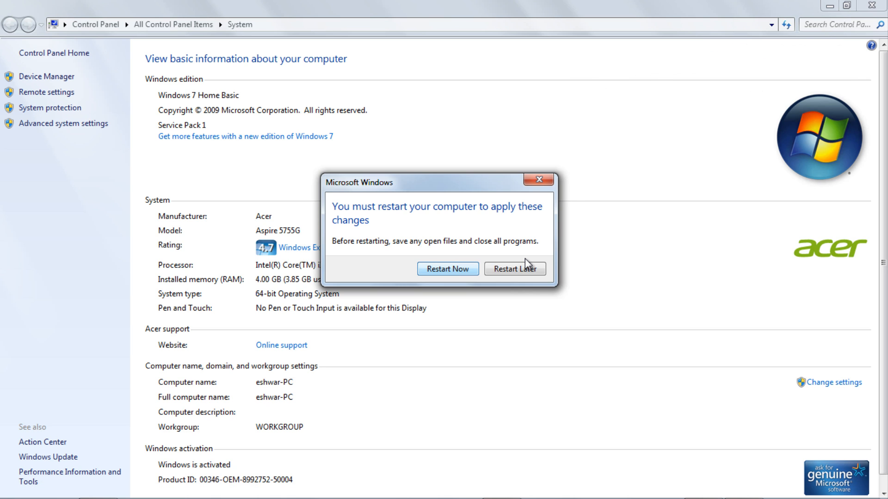
left_click(514, 268)
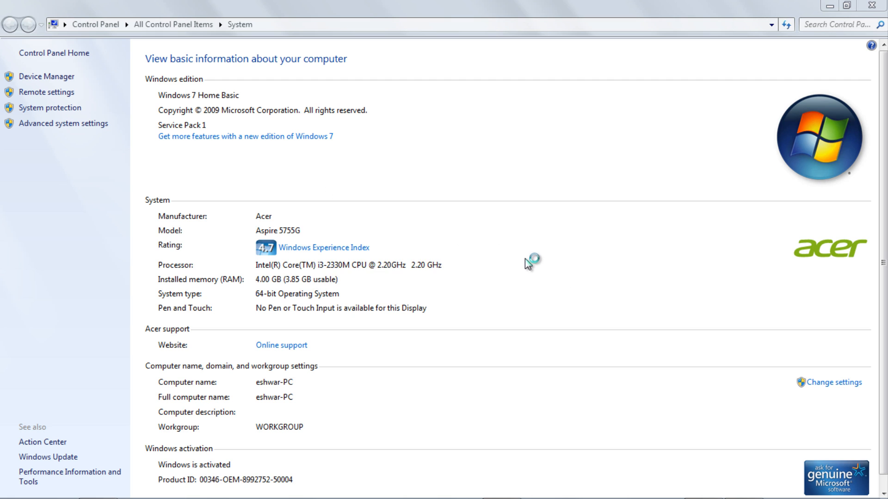